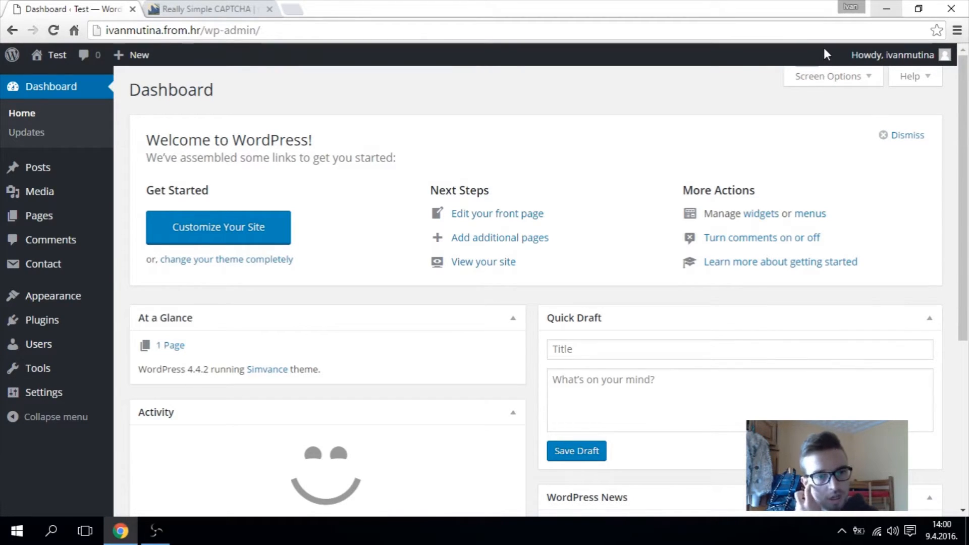
mouse_move(338, 110)
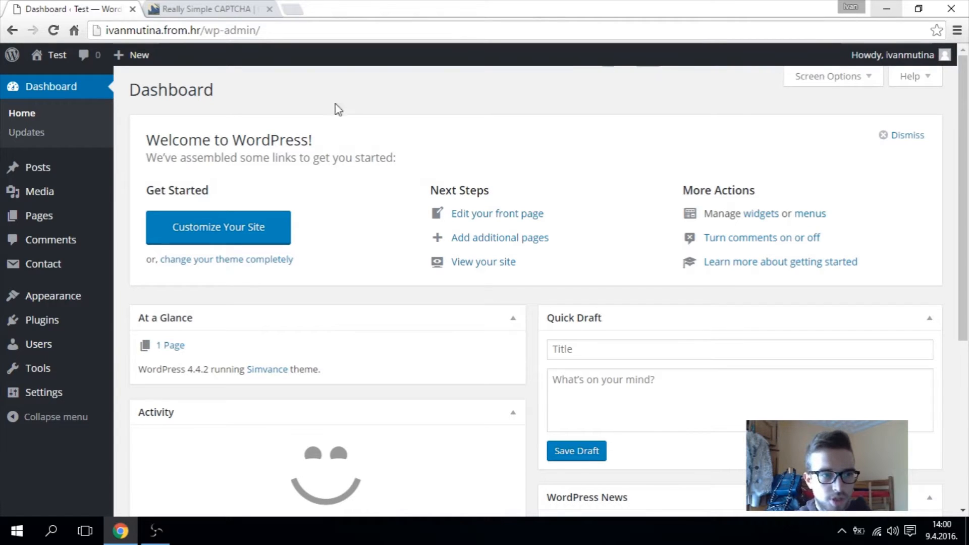
mouse_move(42, 320)
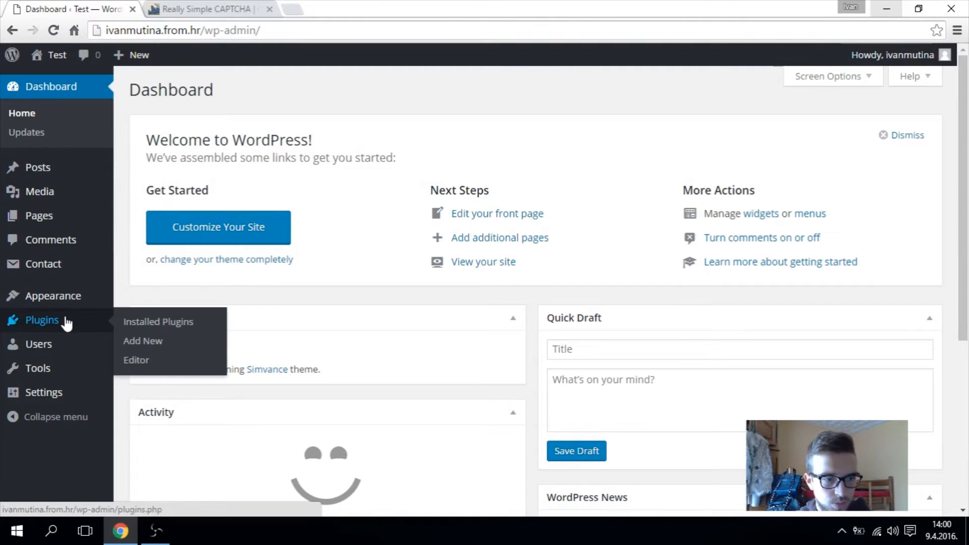
- Open the Installed Plugins page from the admin sidebar
click(158, 321)
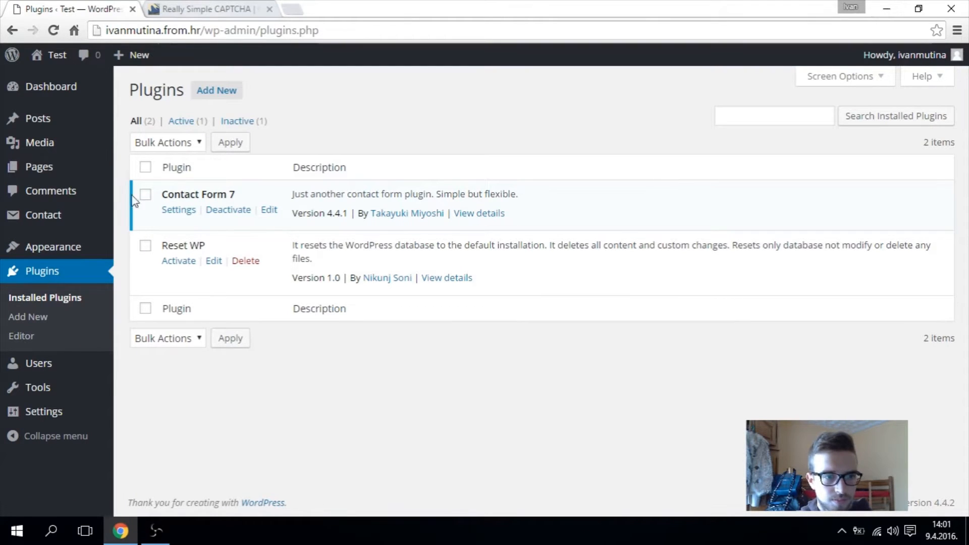
- Search Add New plugins for 'Really Simple CAPTCHA' and view the results
click(215, 91)
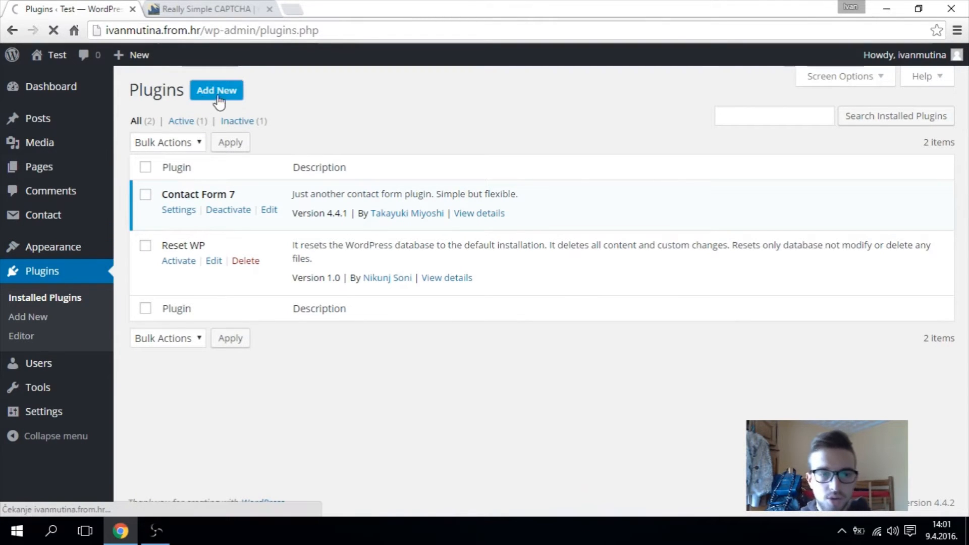
click(215, 90)
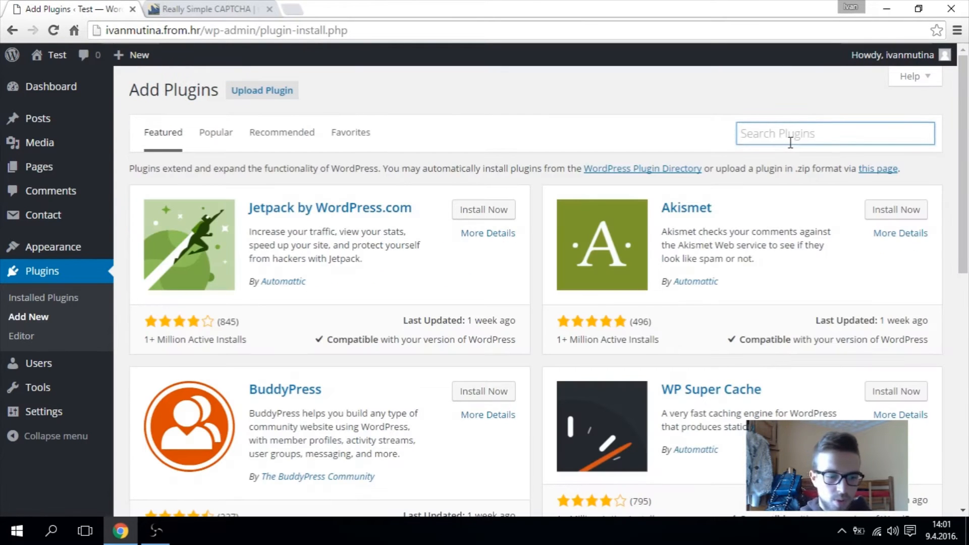
text(Really Simple CAPTCHA)
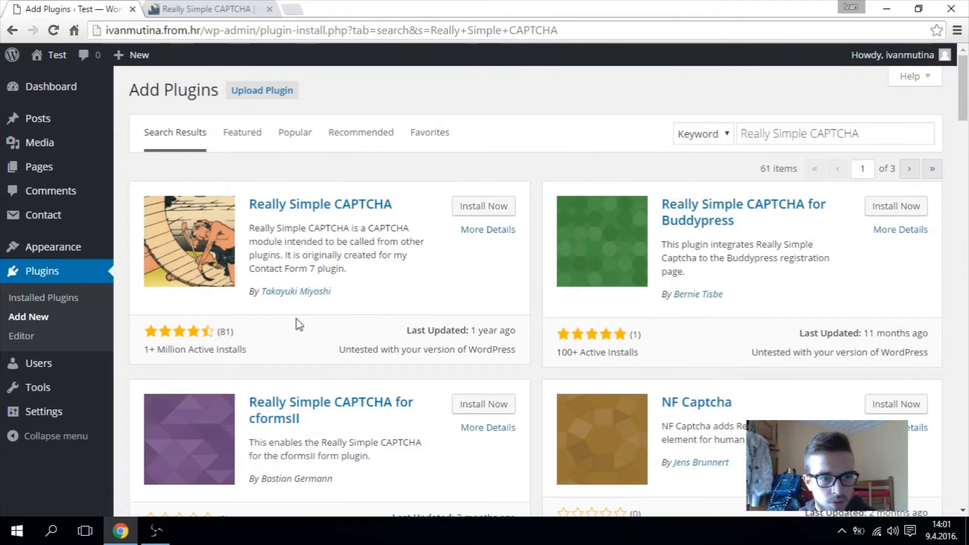
mouse_move(221, 240)
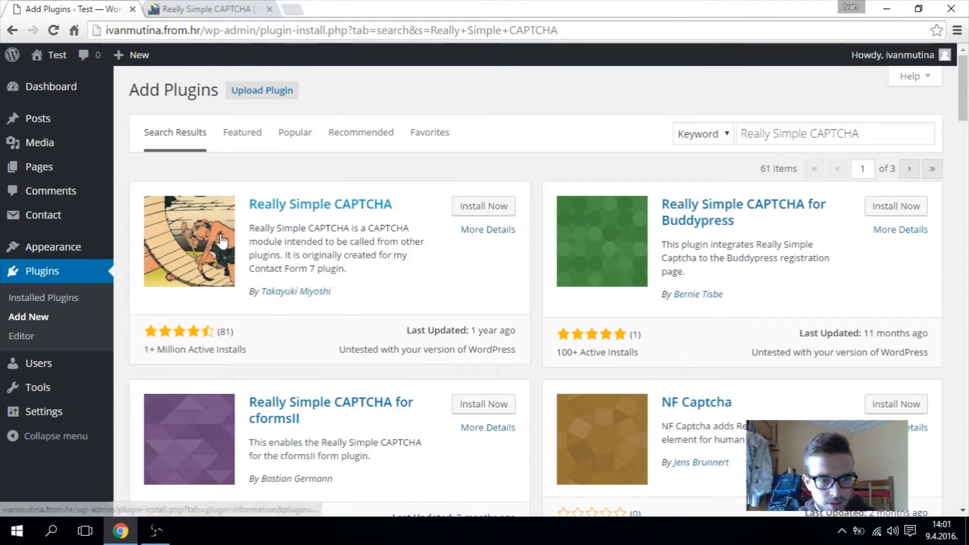
click(483, 205)
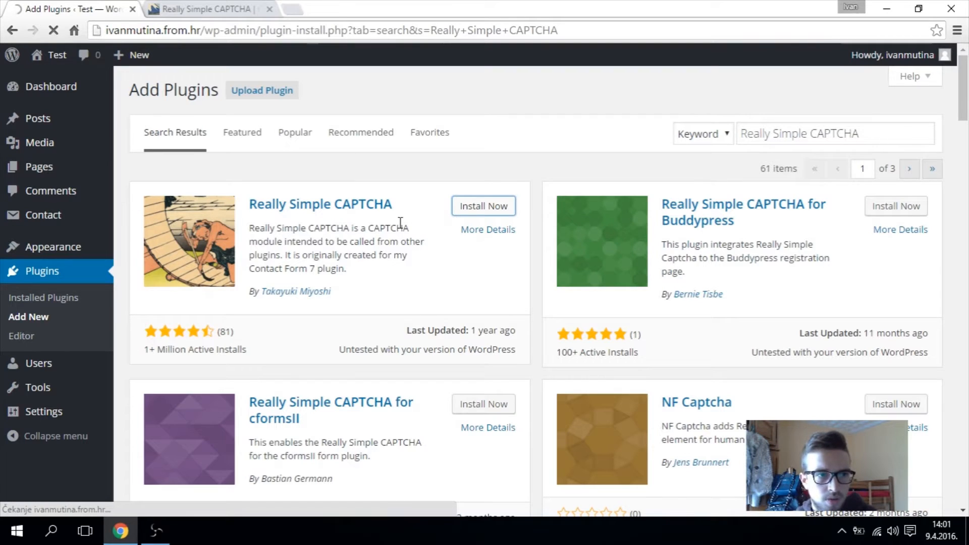
- Install and activate Really Simple CAPTCHA 1.8.0.1, then view the CAPTCHA article
click(484, 206)
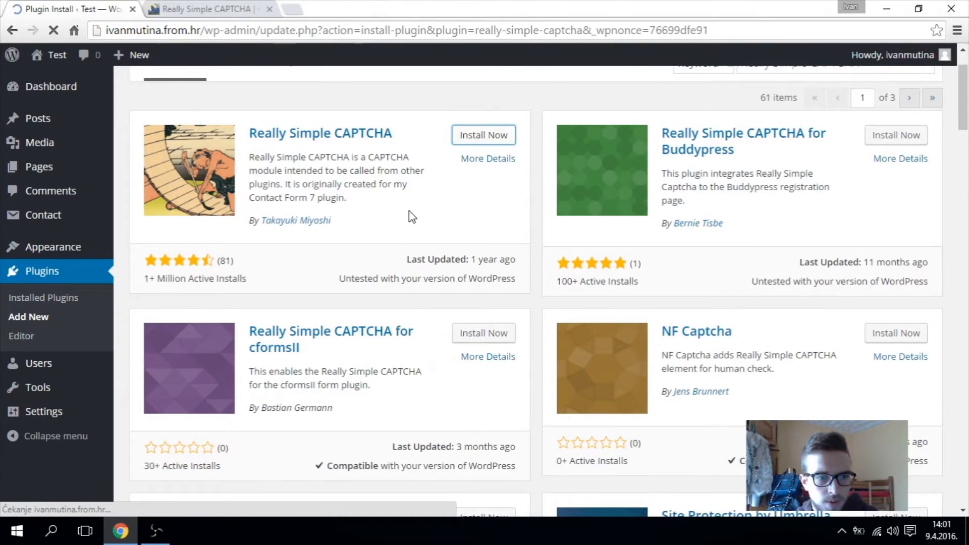
click(484, 135)
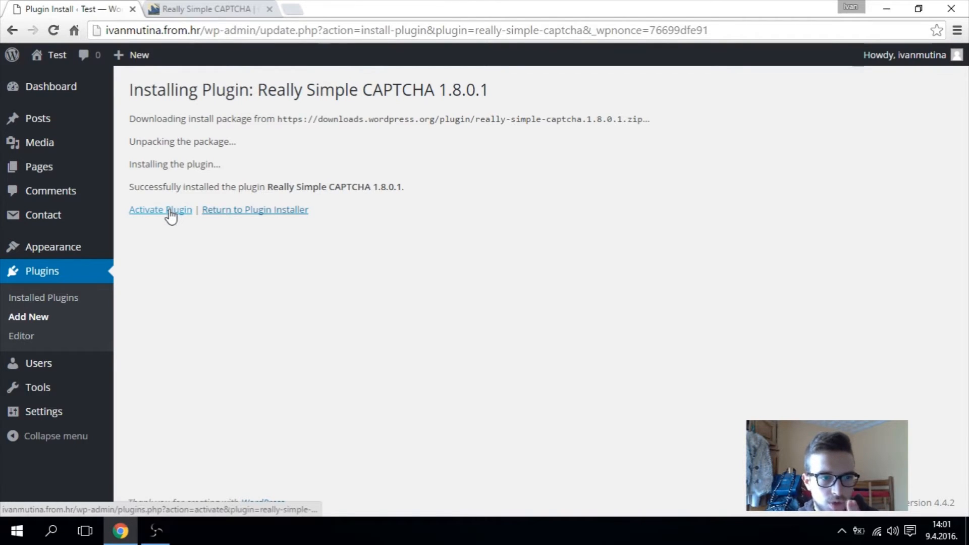
click(160, 210)
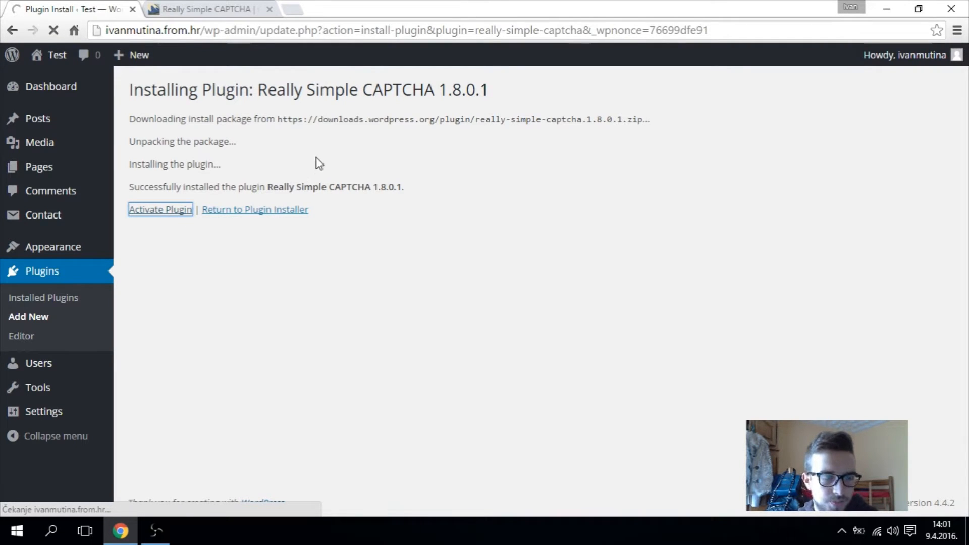
click(160, 209)
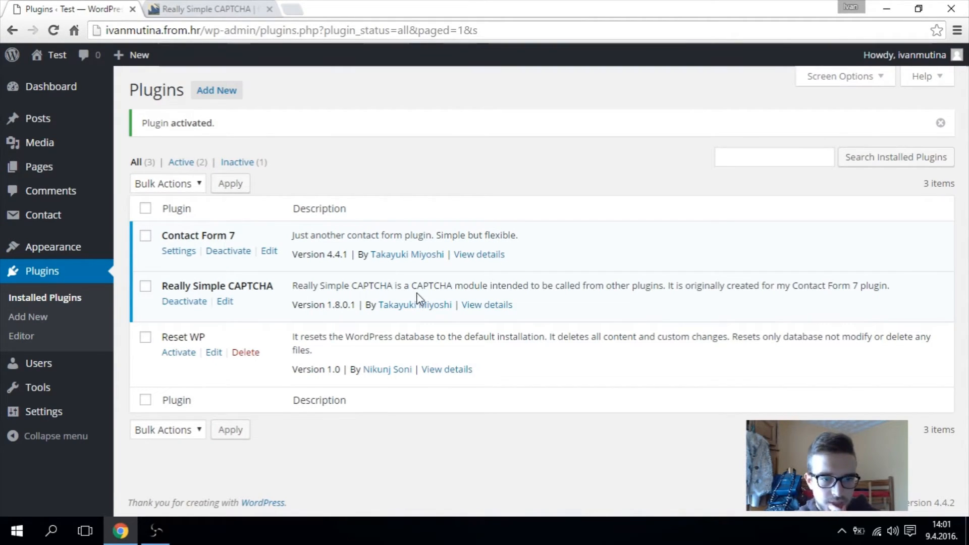
click(50, 86)
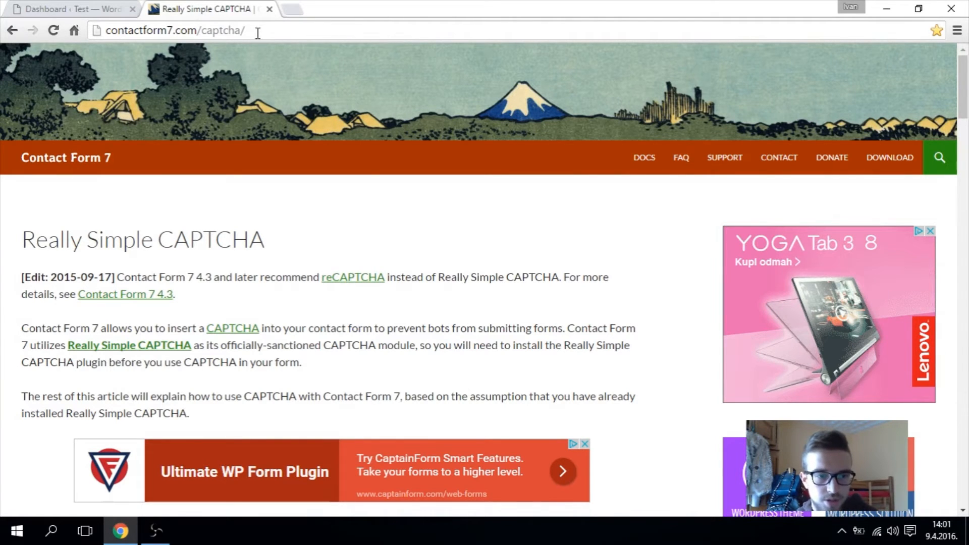
- Review the contactform7.com CAPTCHA demo form and source, then return to the dashboard
scroll(down, 3)
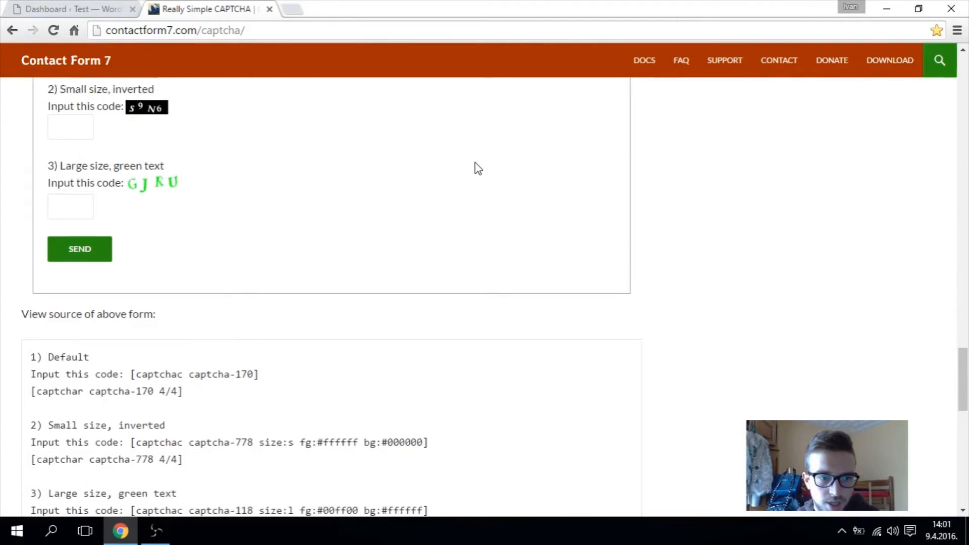
scroll(up, 3)
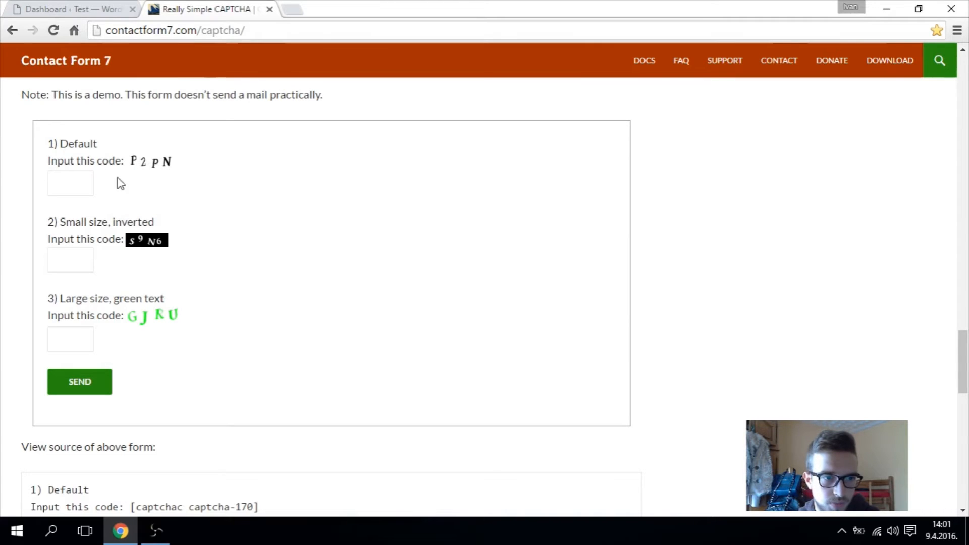
click(71, 8)
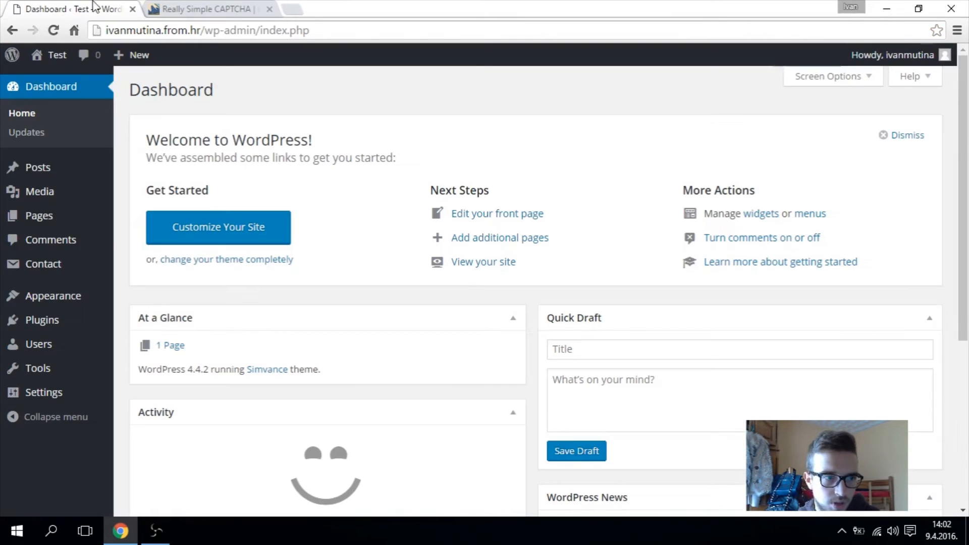
mouse_move(44, 263)
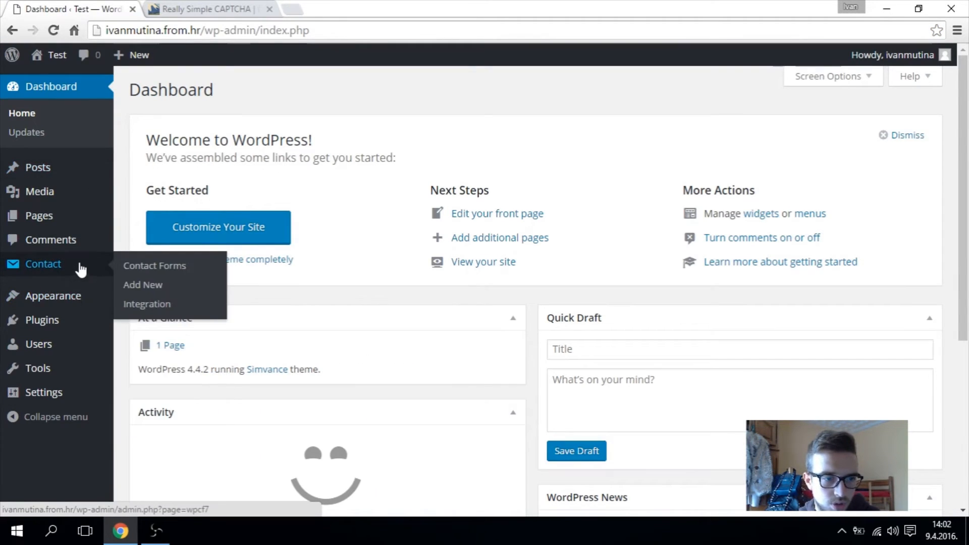
- Open Contact form 1 for editing from the Contact Forms list
click(154, 265)
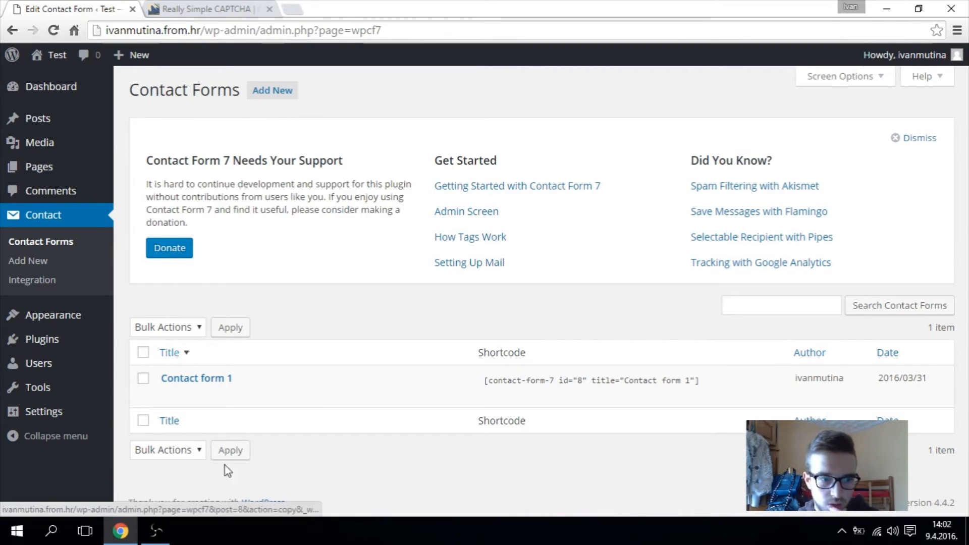
click(196, 377)
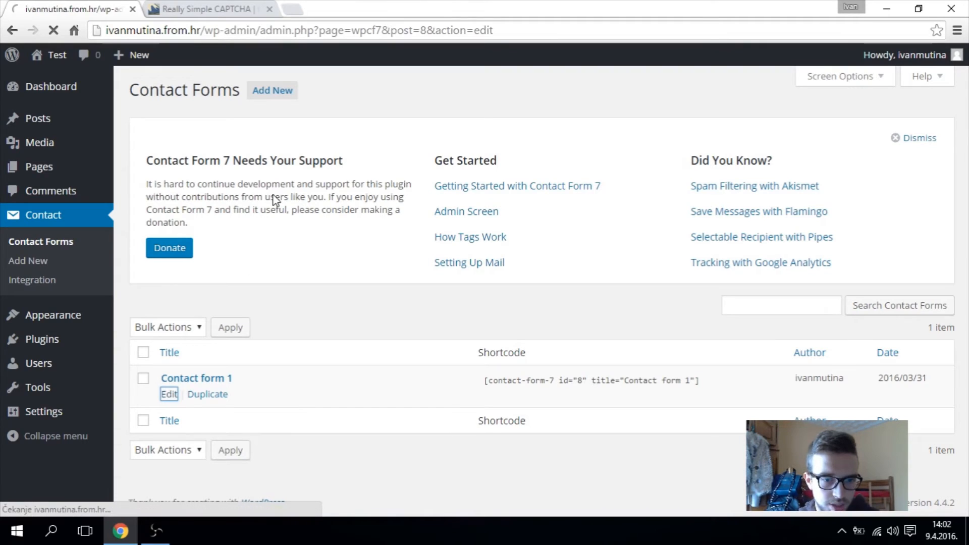
click(168, 394)
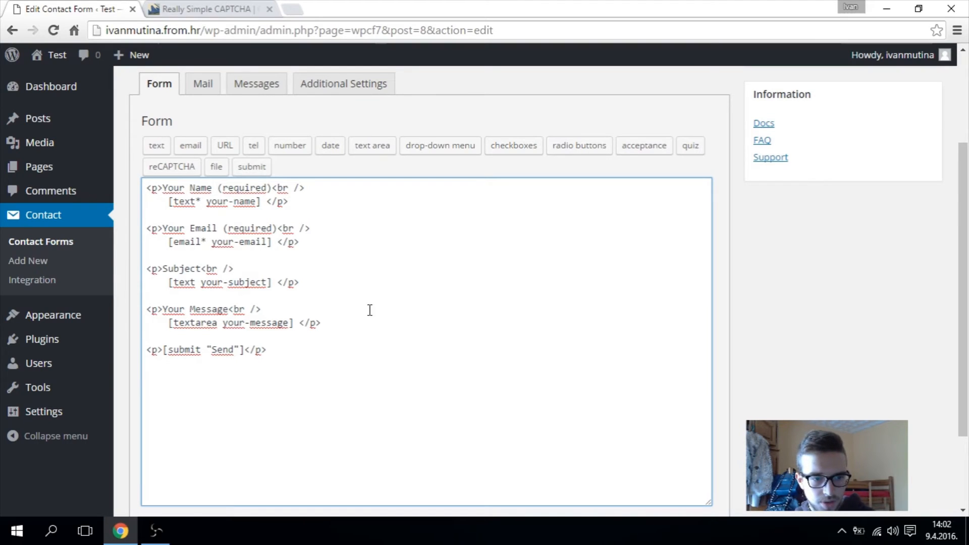
- Insert the captchac/captchar tags with a '<p>Put correct letter' label and save the form
click(204, 8)
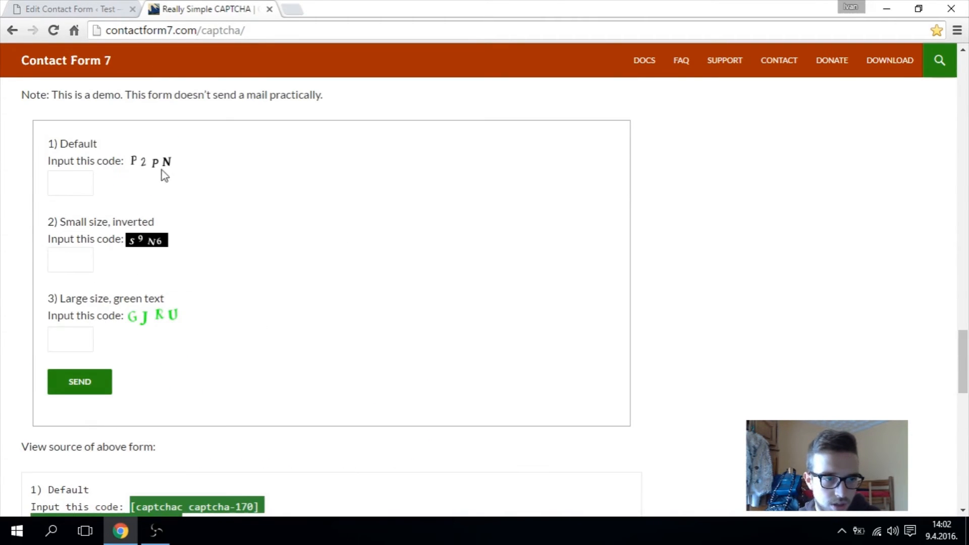
click(68, 8)
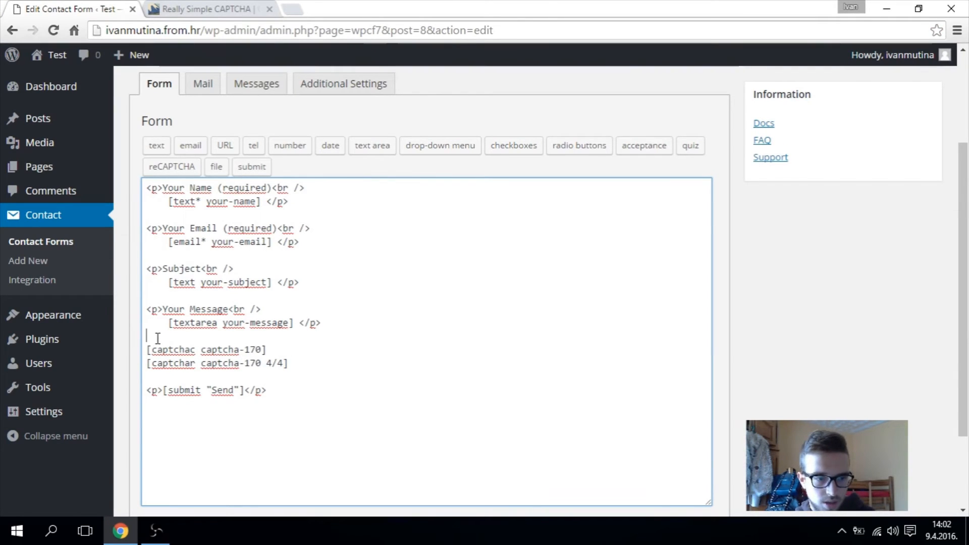
text(<)
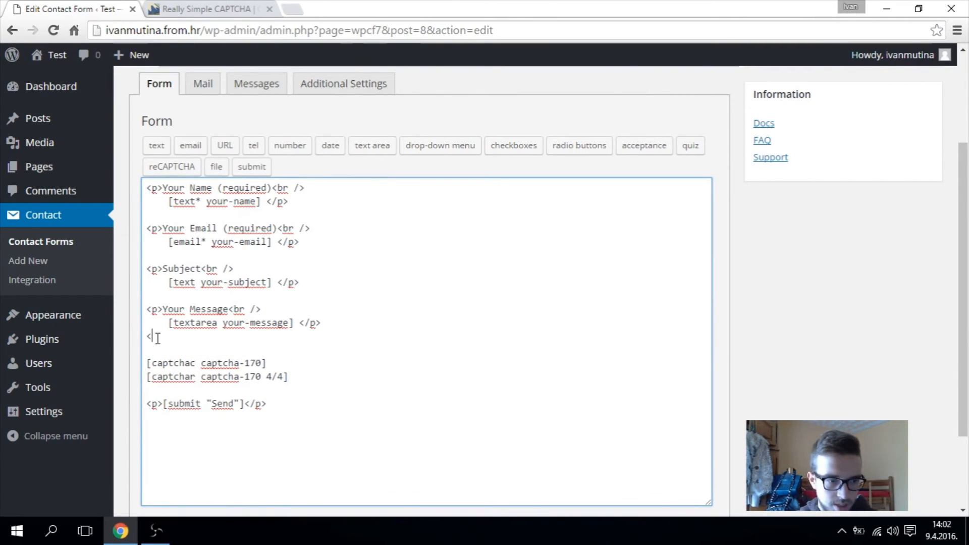
text(p)
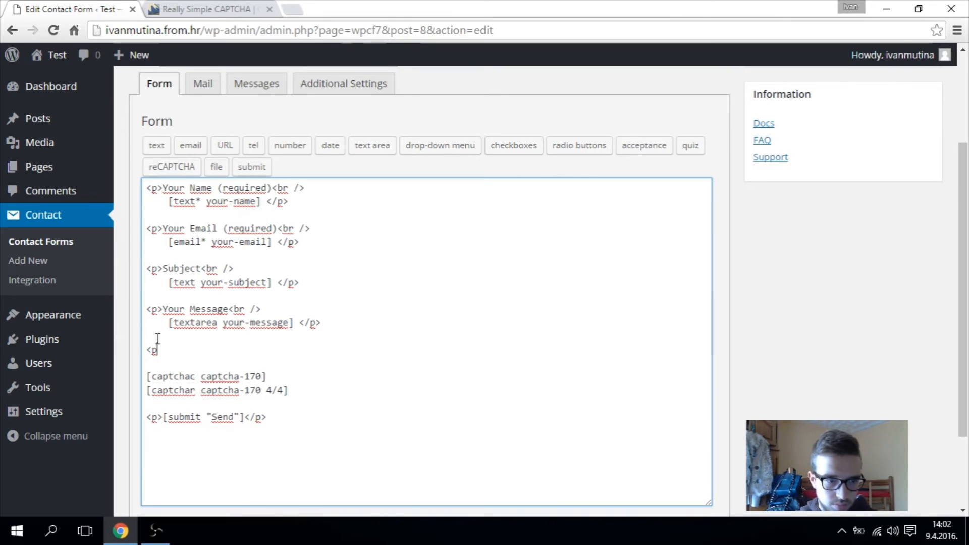
text(Put)
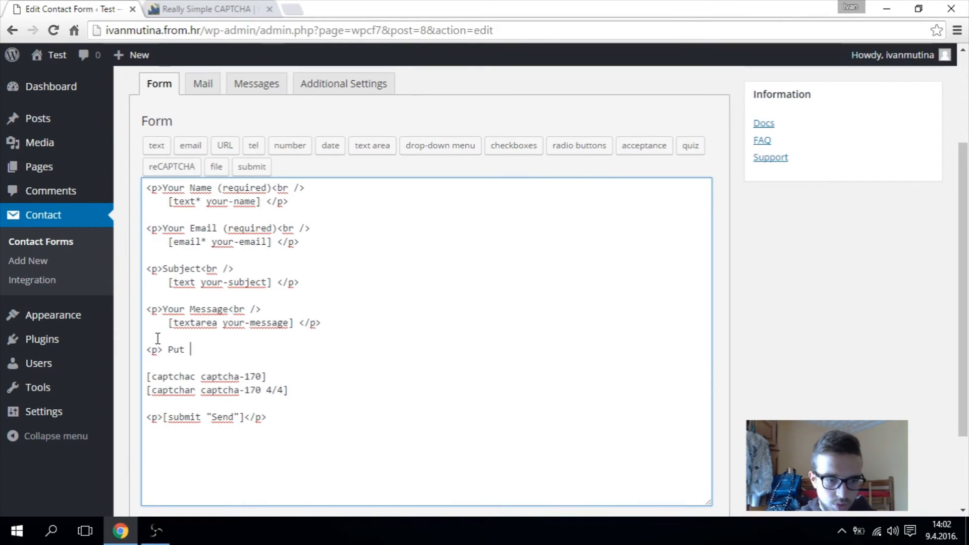
text(correct tex)
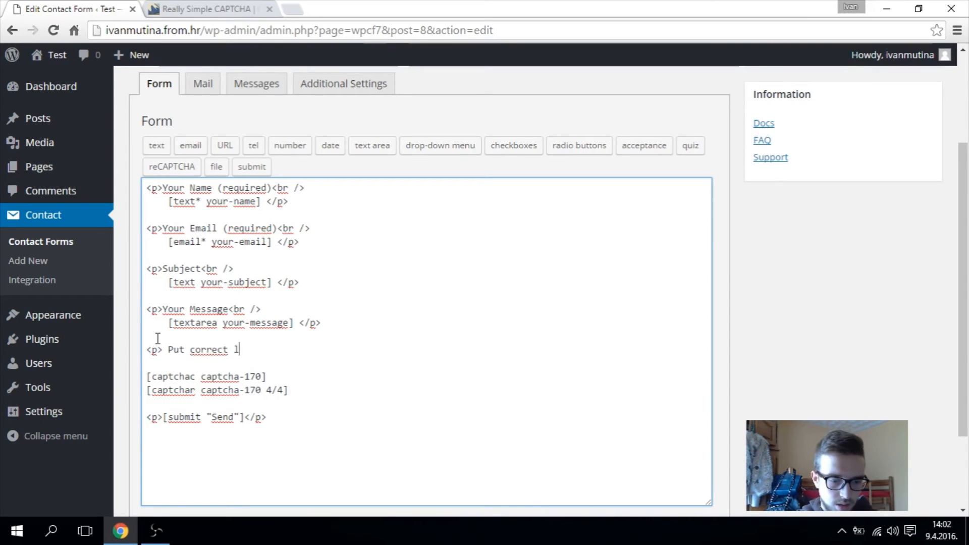
text(letter y)
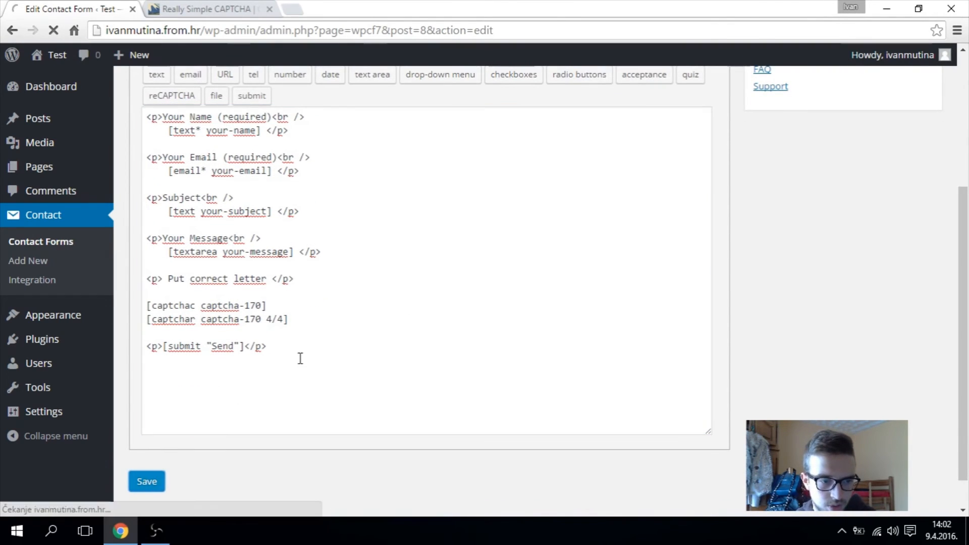
click(147, 481)
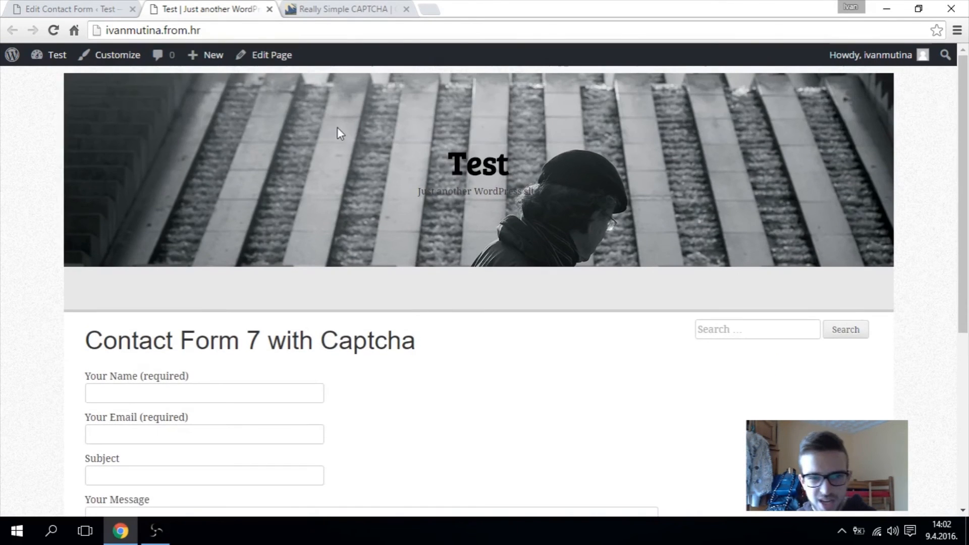
- Scroll the live contact page down to the 'Put correct letter' CAPTCHA field
scroll(down, 3)
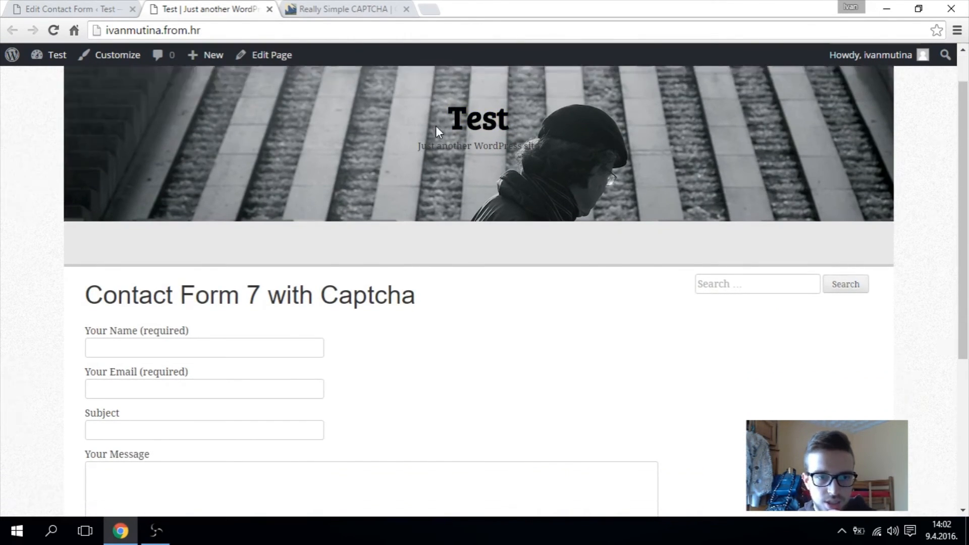
scroll(down, 3)
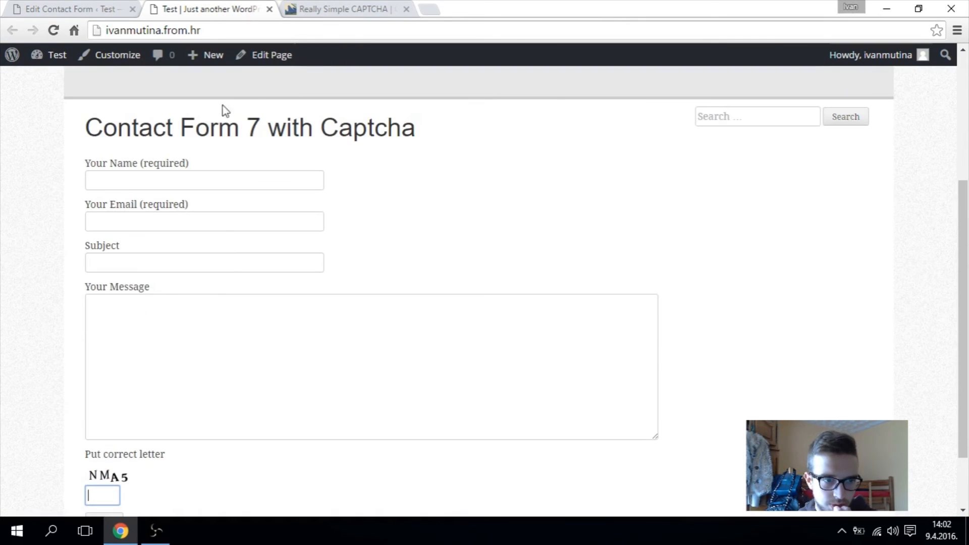
scroll(down, 3)
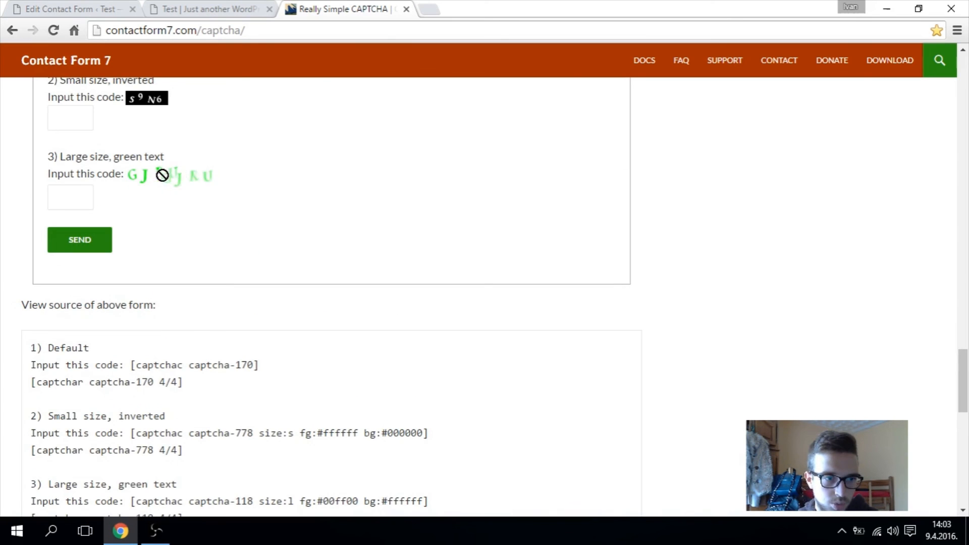
- Scroll through the captcha tag examples and return to the Contact form 1 editor
scroll(down, 3)
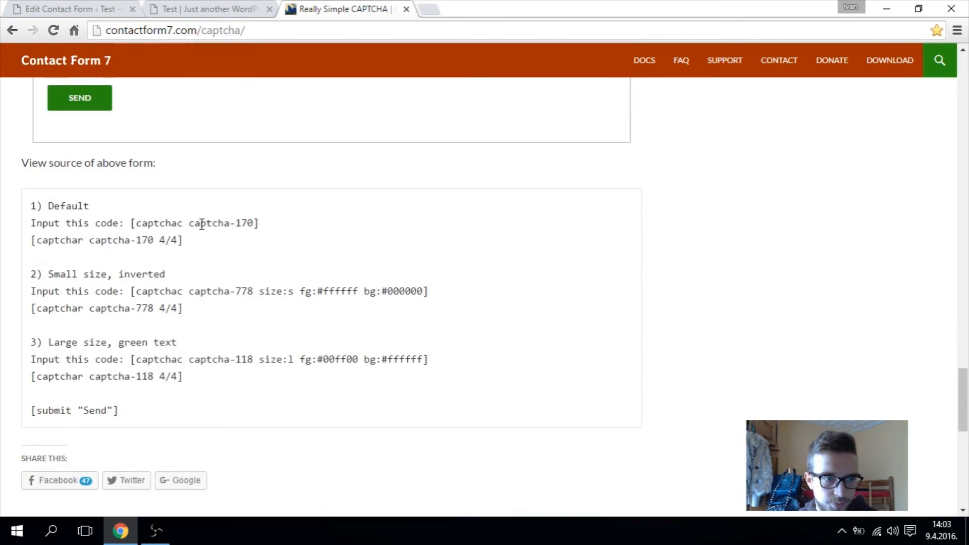
click(68, 9)
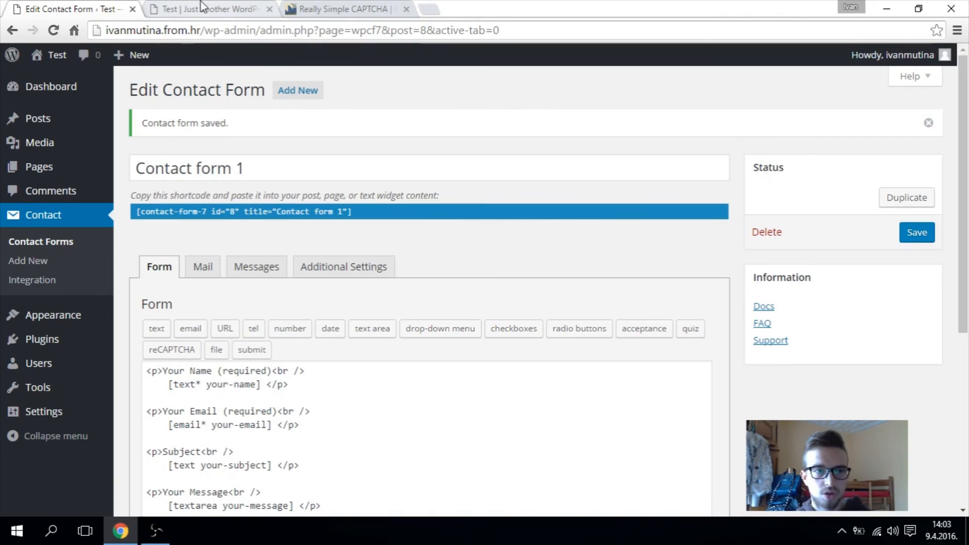
mouse_move(490, 154)
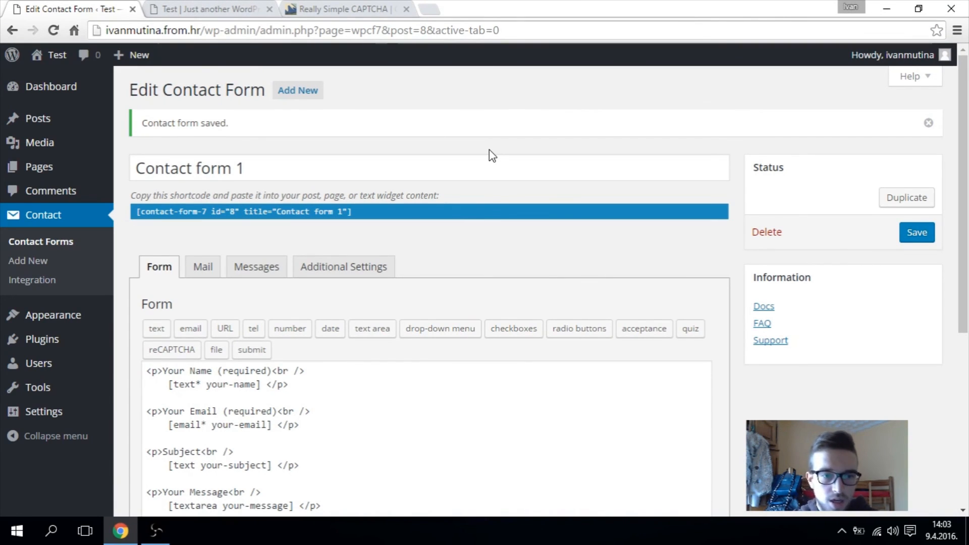